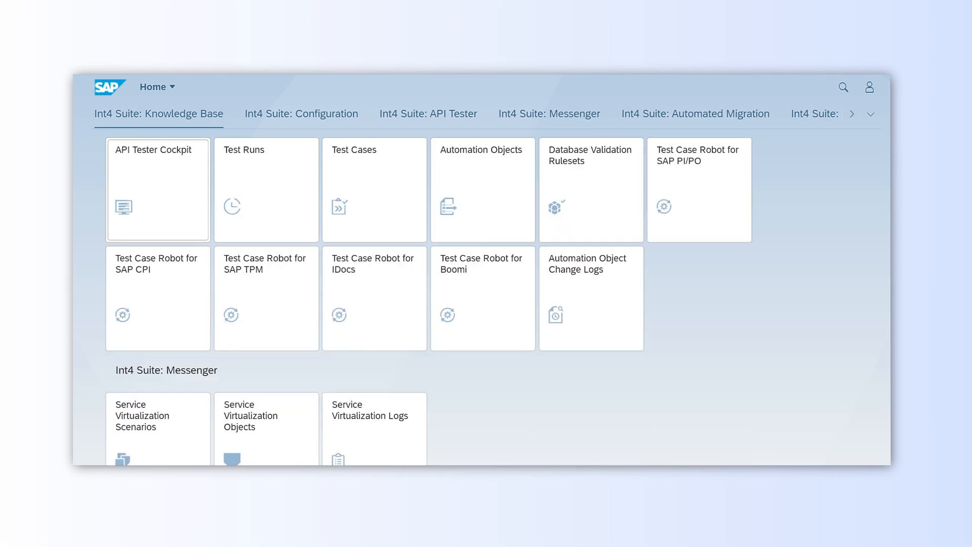
Filter Automation Objects to AEM_DEMO, leaving AEM_DEMO_IN and AEM_DEMO_OUT.
{"action": "left_click", "coordinate": [427, 113]}
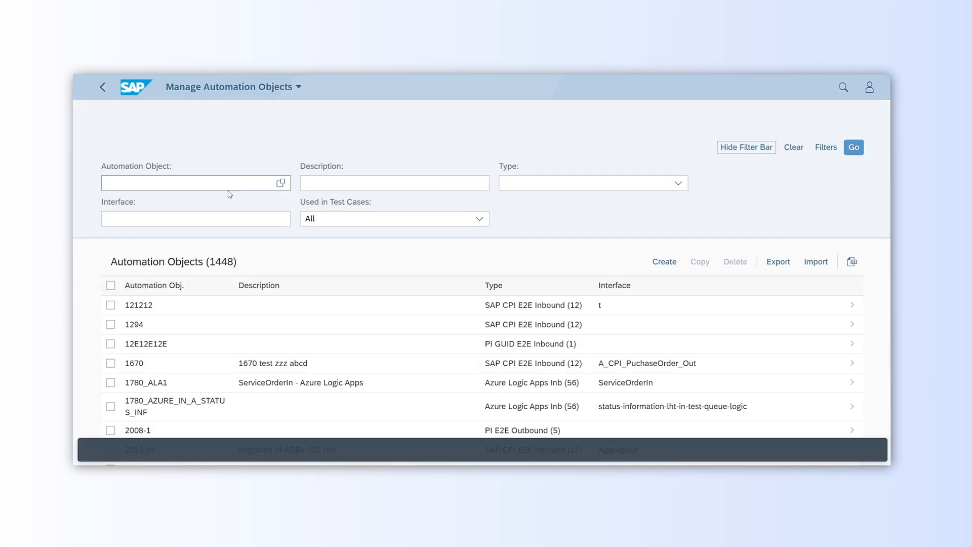
{"action": "type", "text": "AEM_DEMO"}
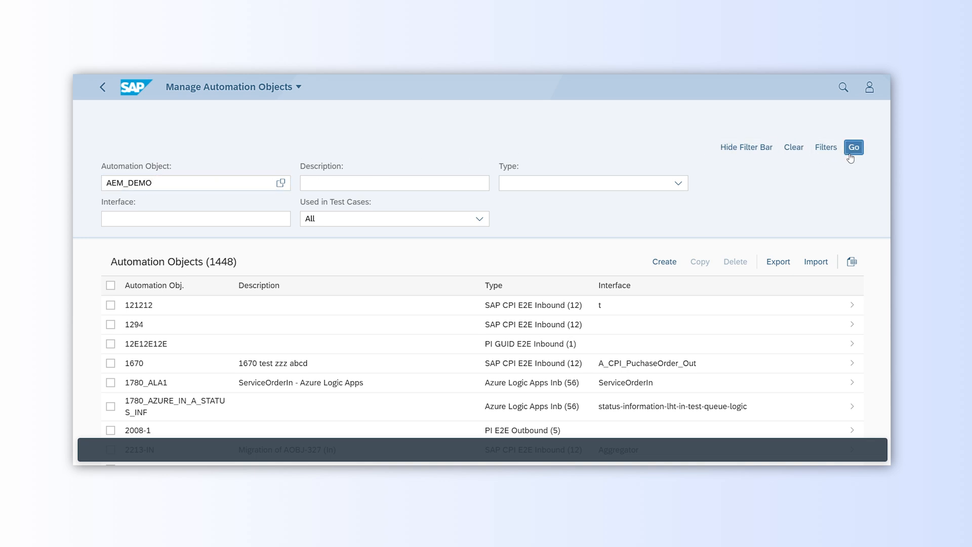
{"action": "left_click", "coordinate": [853, 147]}
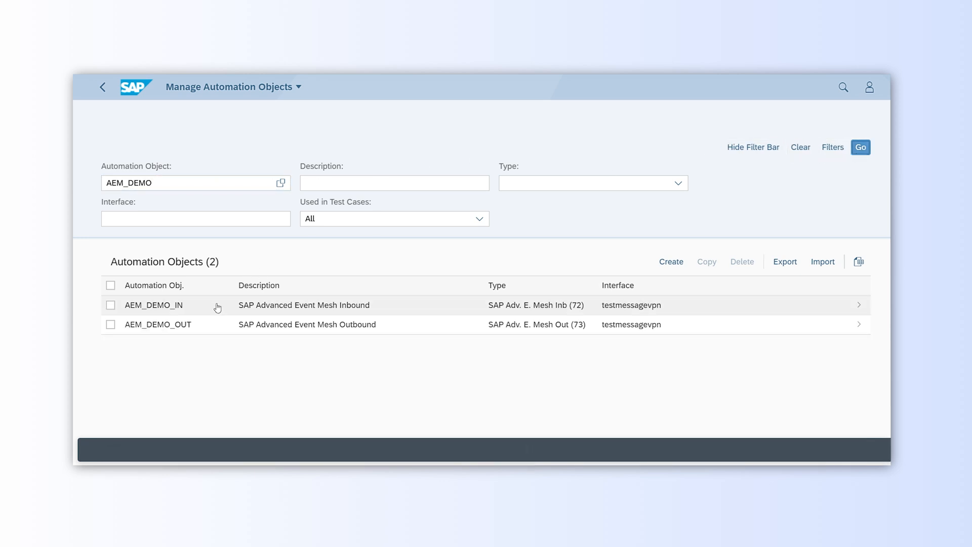
{"action": "mouse_move", "coordinate": [165, 310]}
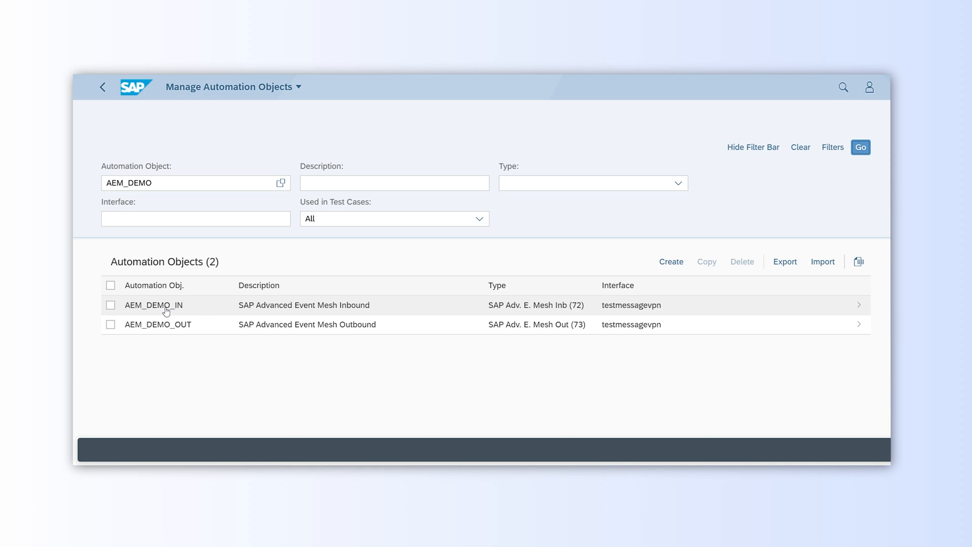
{"action": "left_click", "coordinate": [154, 304]}
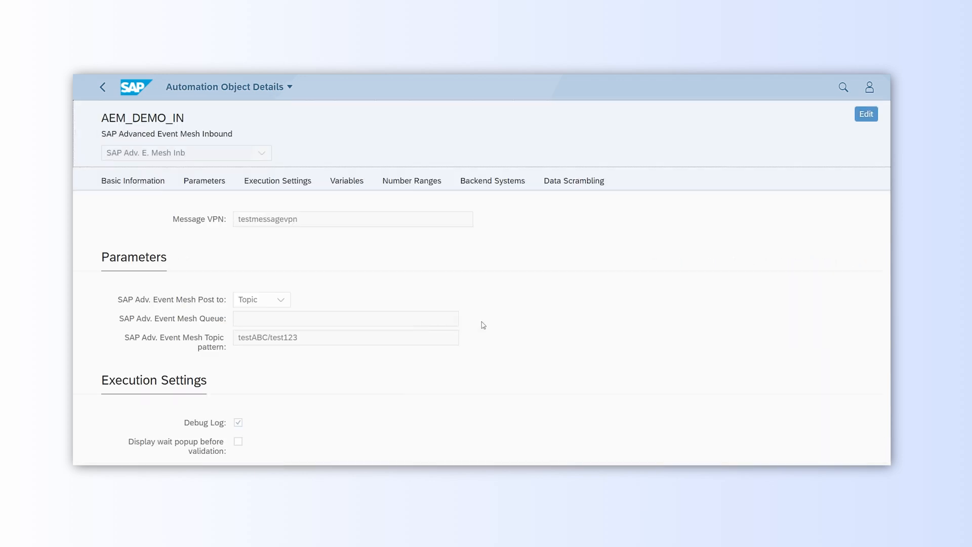
{"action": "left_click", "coordinate": [866, 114]}
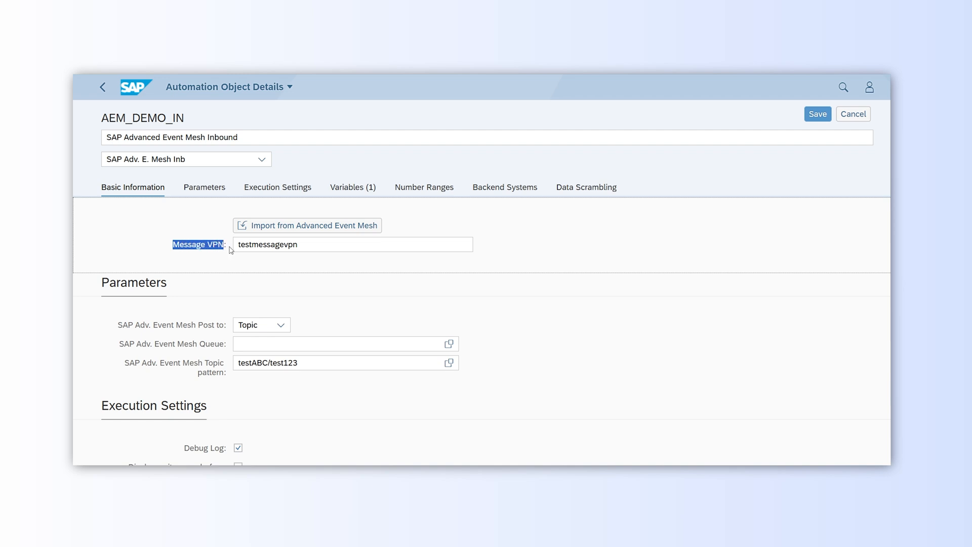
{"action": "left_click", "coordinate": [352, 244]}
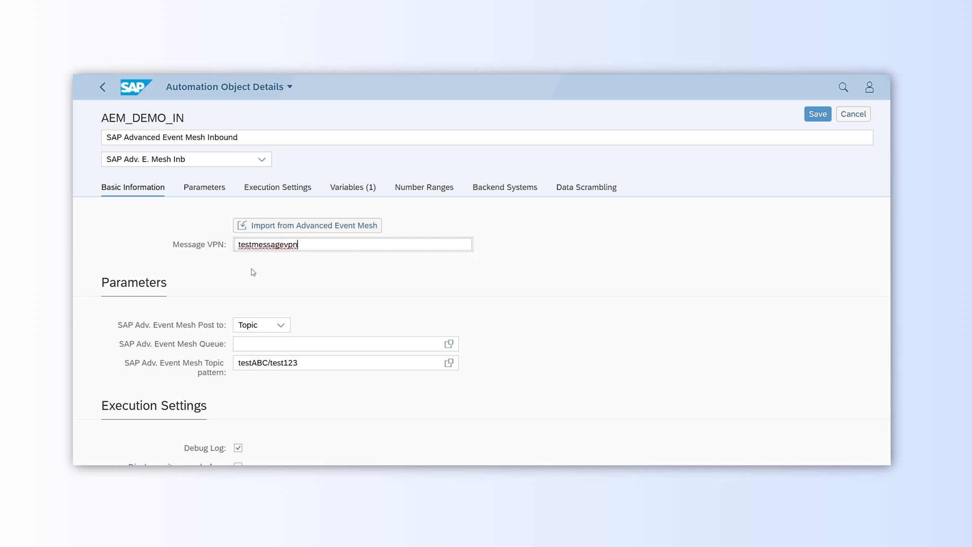
{"action": "left_click", "coordinate": [280, 324]}
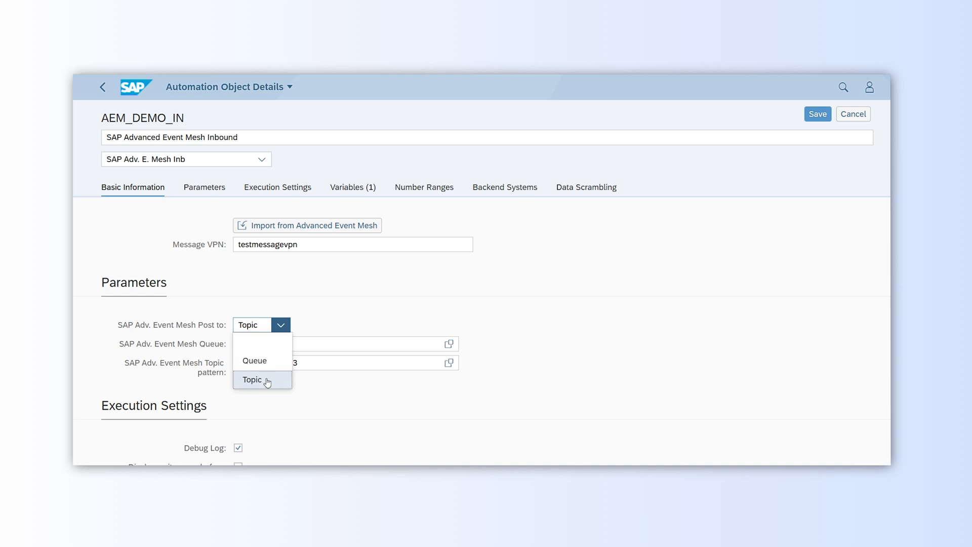
{"action": "left_click", "coordinate": [252, 380]}
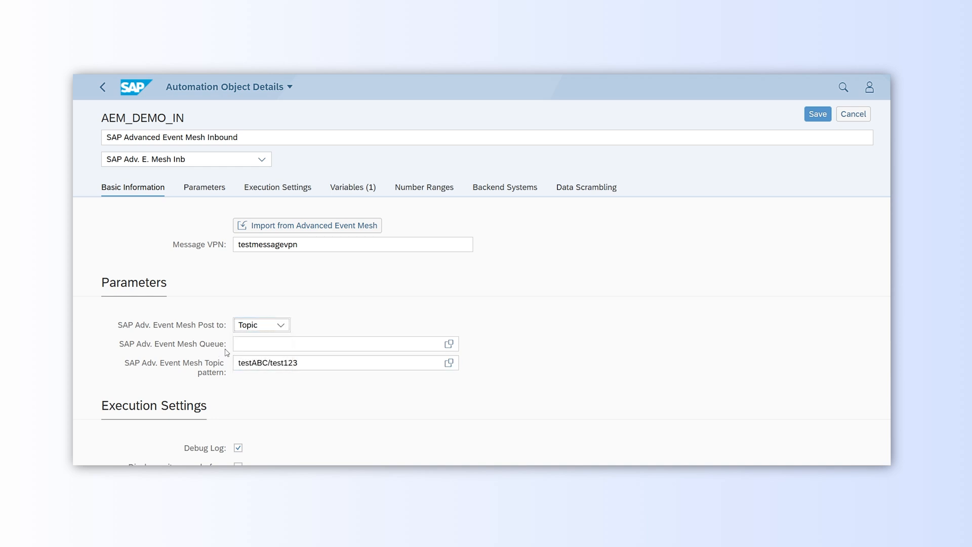
{"action": "double_click", "coordinate": [214, 343]}
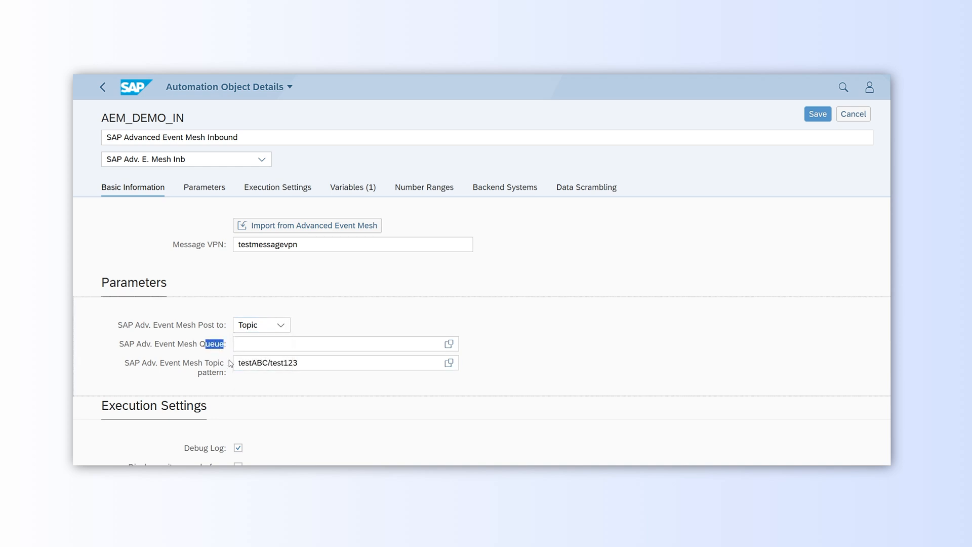
{"action": "left_click", "coordinate": [344, 363]}
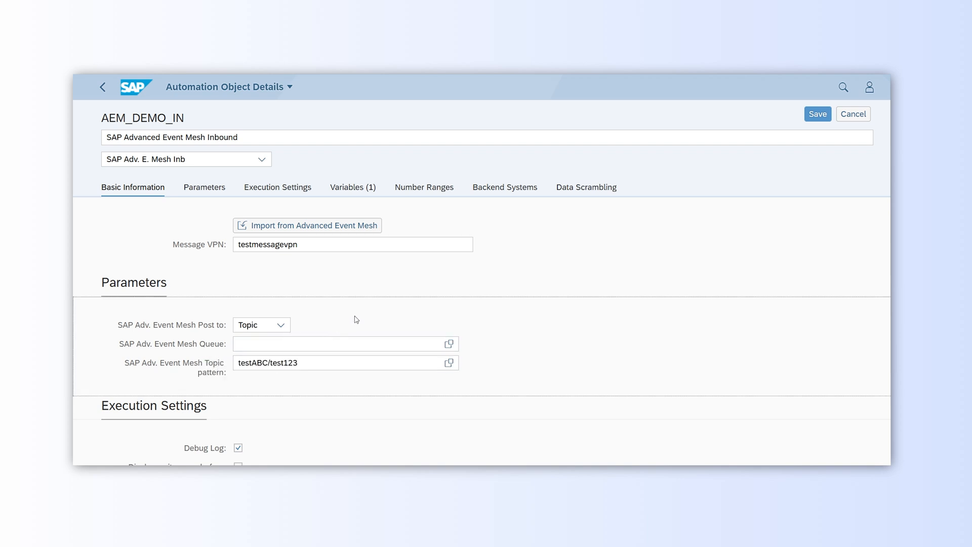
{"action": "left_click", "coordinate": [346, 362]}
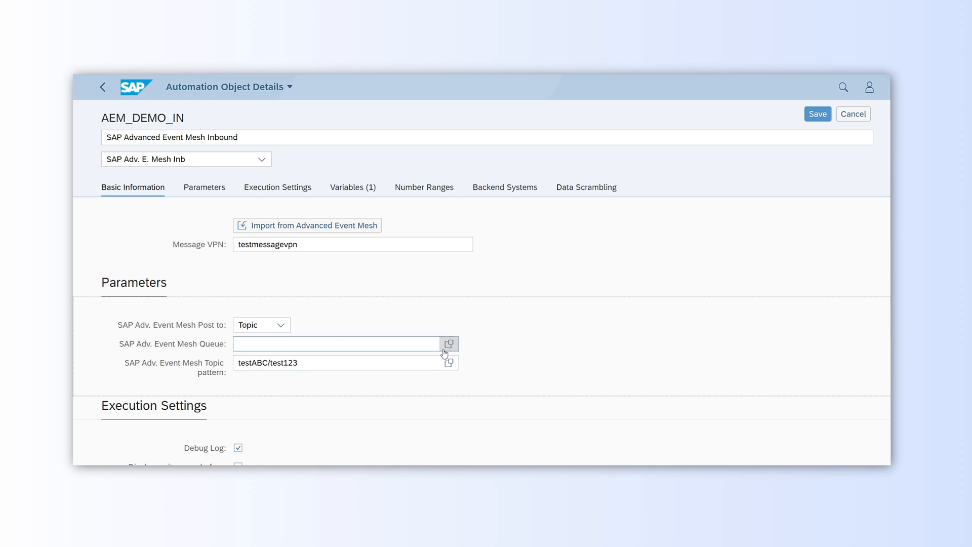
{"action": "left_click", "coordinate": [102, 87]}
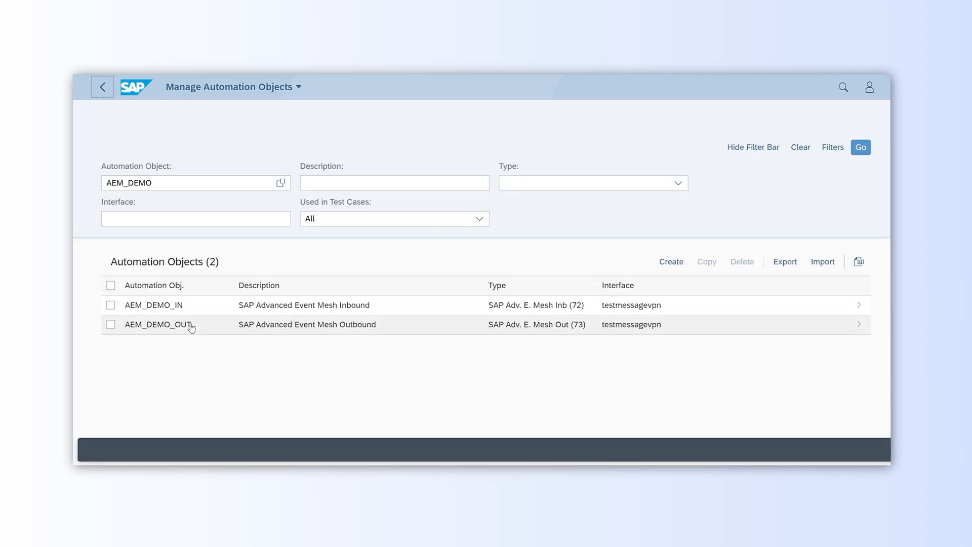
{"action": "mouse_move", "coordinate": [169, 327]}
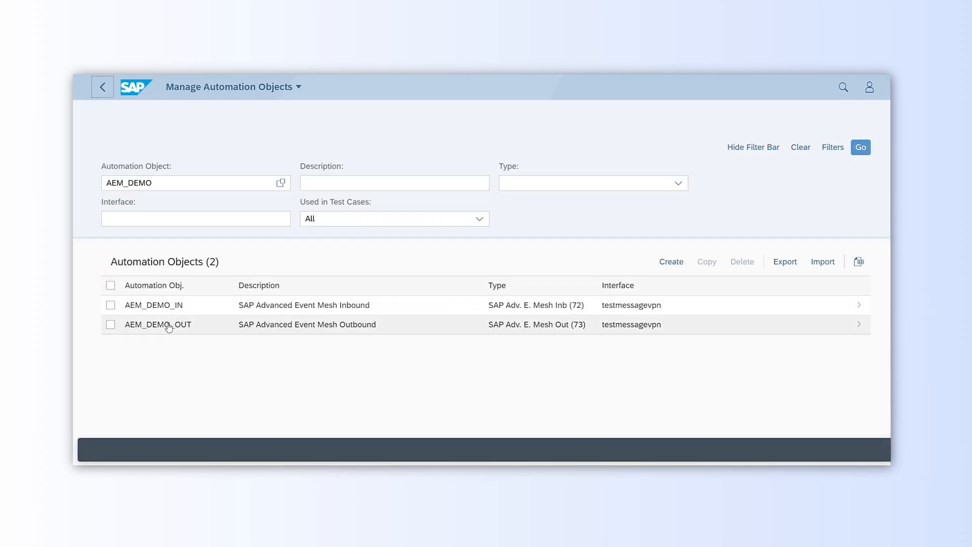
Put AEM_DEMO_OUT into edit mode and check its topic pattern testABC/test123.
{"action": "left_click", "coordinate": [158, 324]}
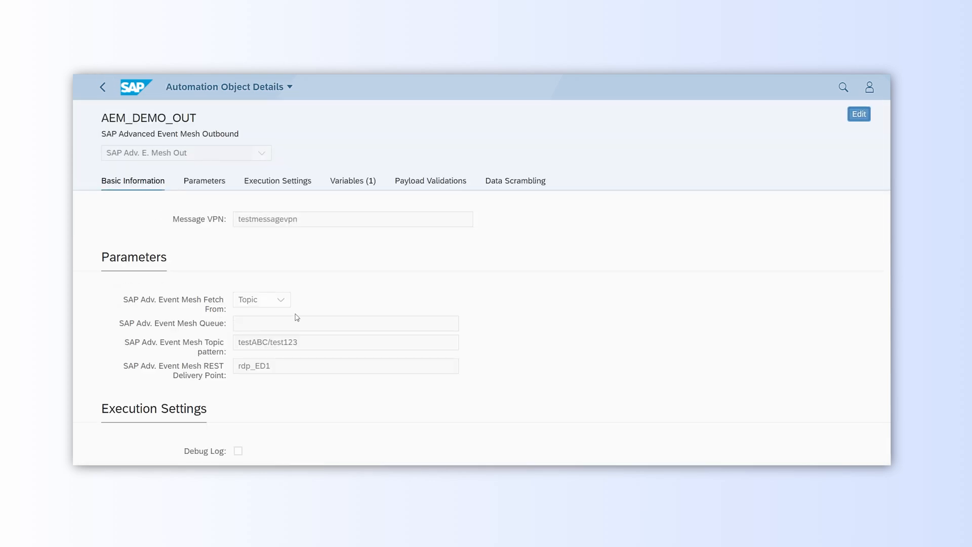
{"action": "left_click", "coordinate": [859, 114]}
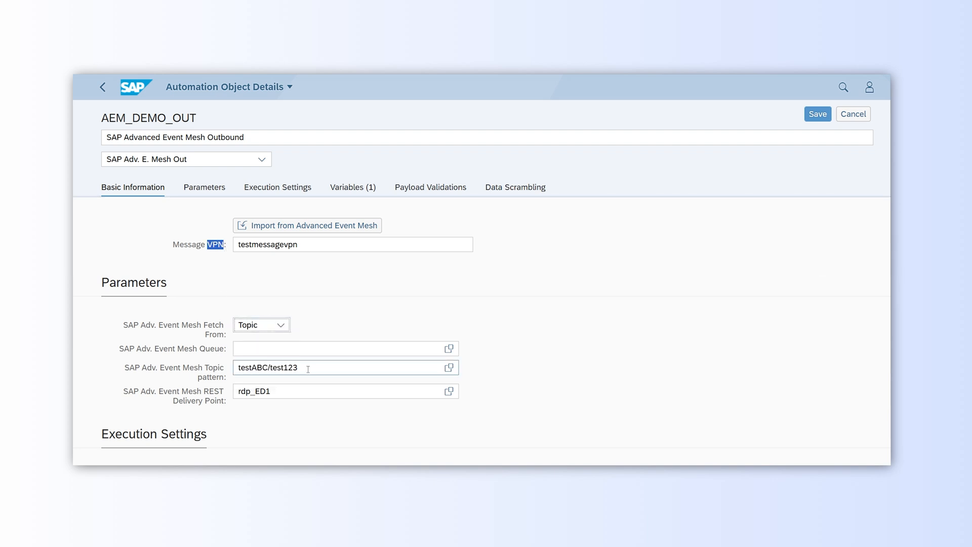
{"action": "left_click", "coordinate": [345, 368]}
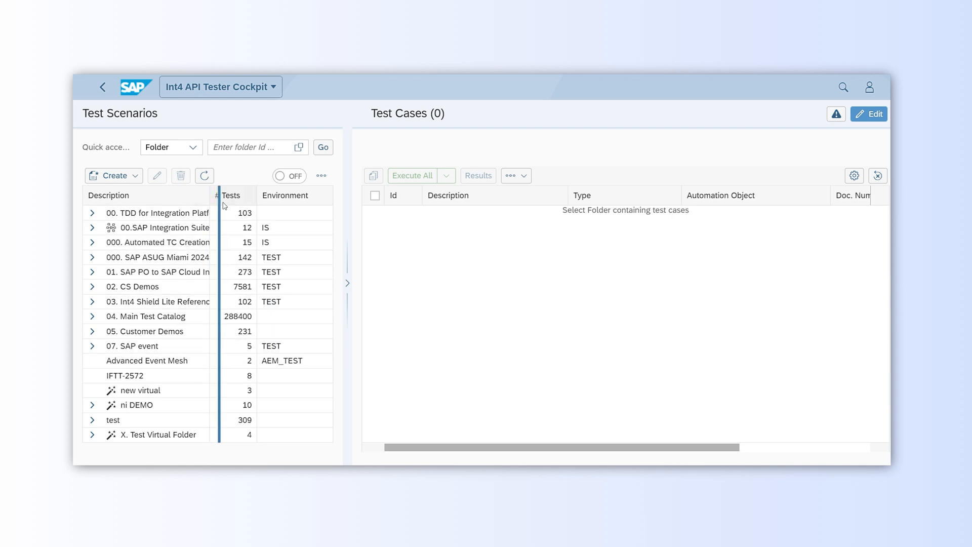
{"action": "left_click", "coordinate": [147, 360]}
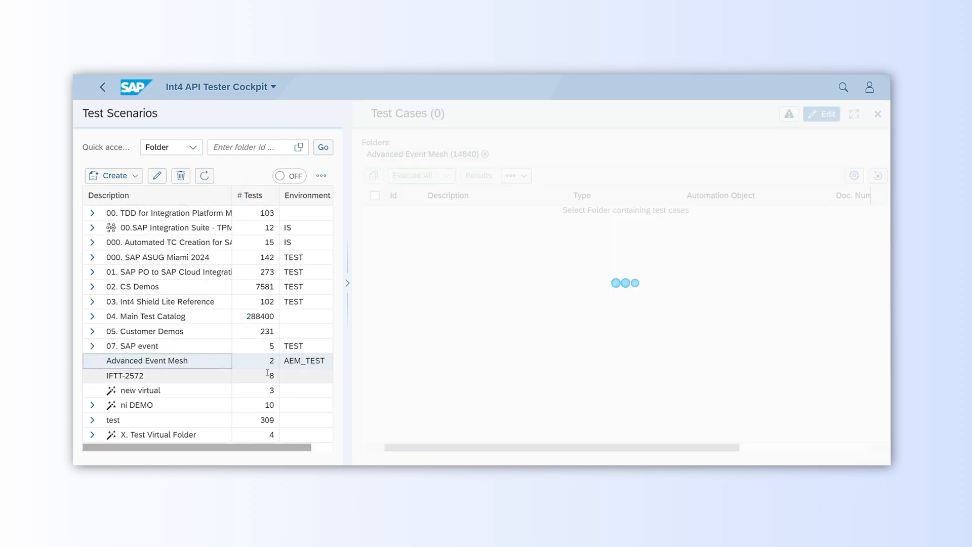
{"action": "left_click", "coordinate": [147, 360]}
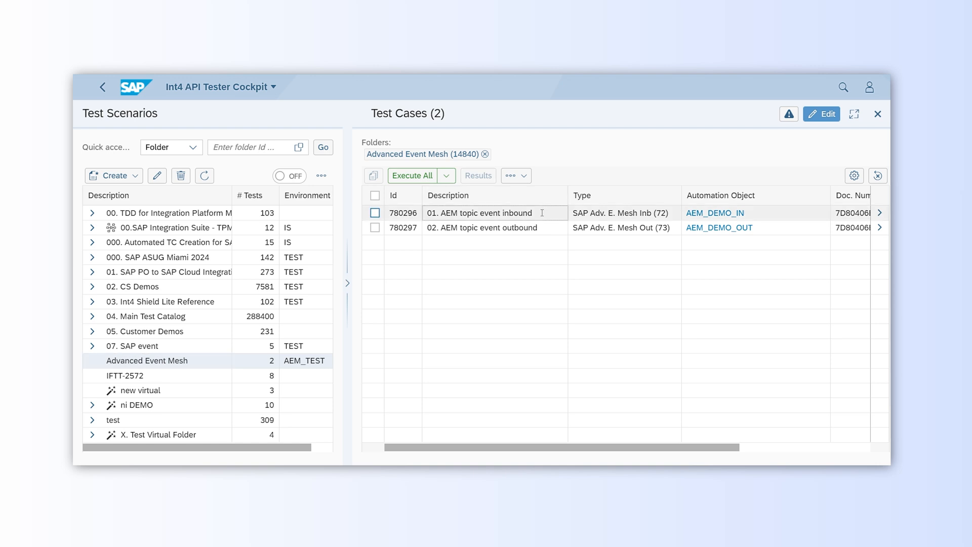
{"action": "double_click", "coordinate": [478, 212]}
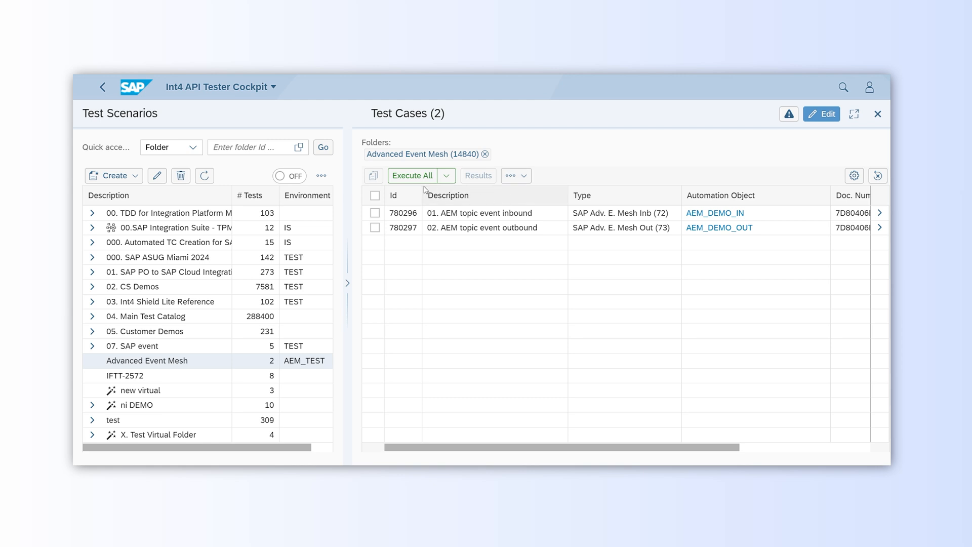
Execute both AEM test cases and save the run as 'AEM demo test'.
{"action": "left_click", "coordinate": [411, 175]}
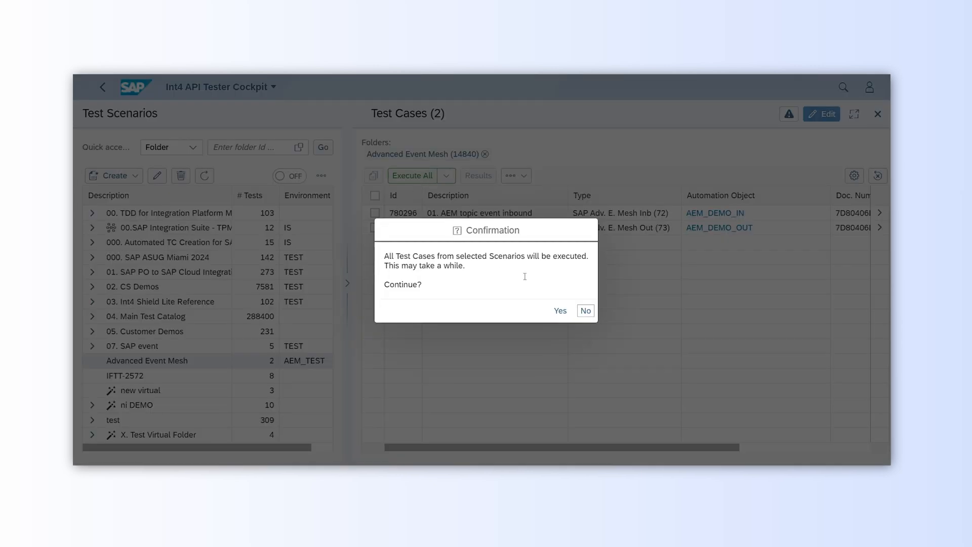
{"action": "left_click", "coordinate": [585, 310]}
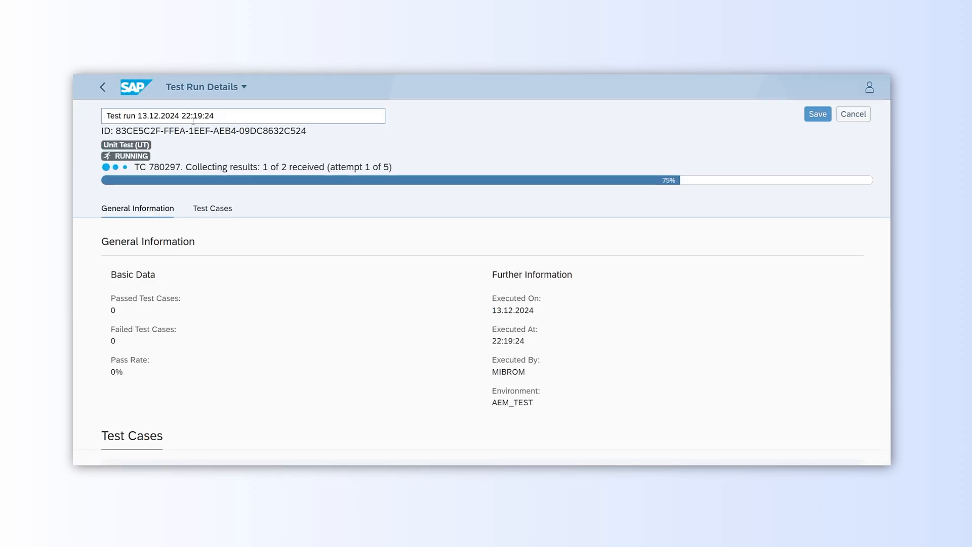
{"action": "type", "text": "AEM demo test"}
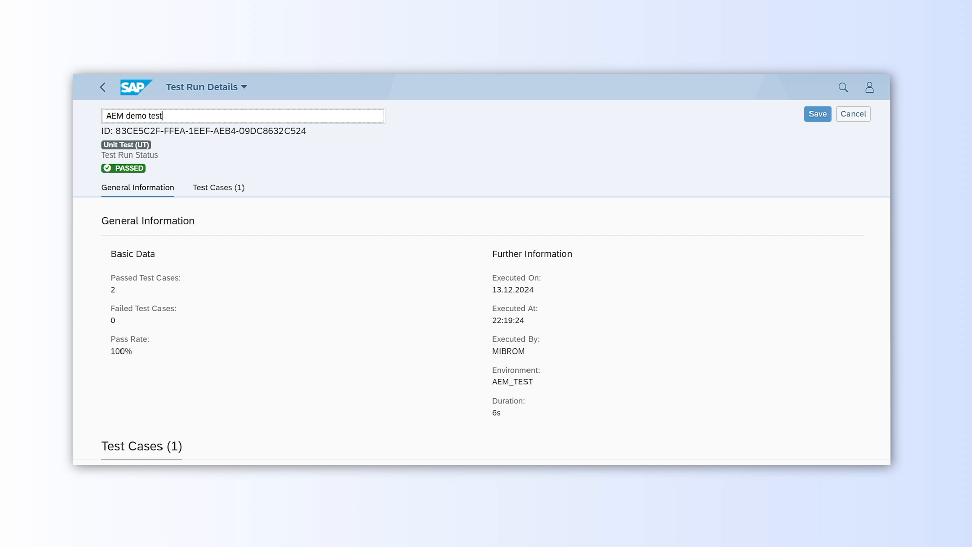
{"action": "left_click", "coordinate": [817, 114]}
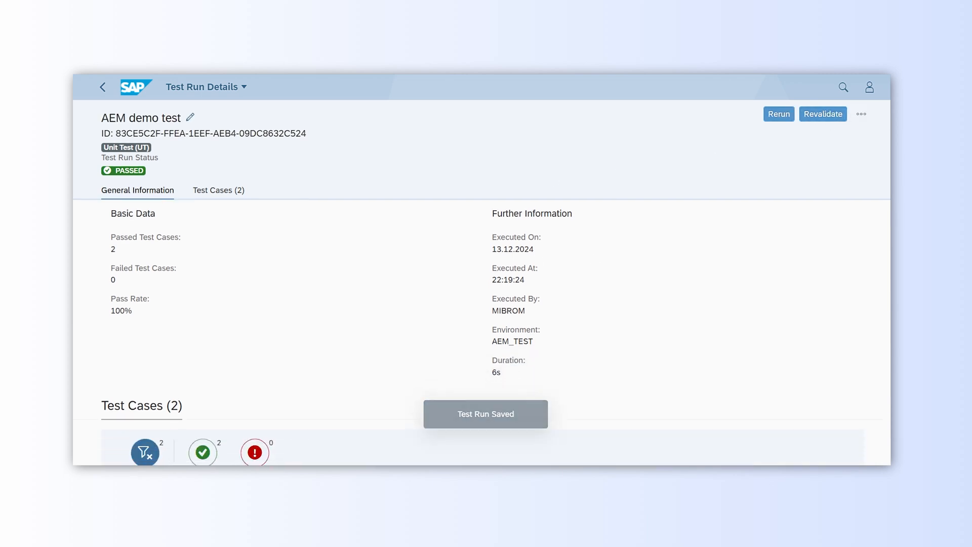
{"action": "left_click", "coordinate": [219, 190]}
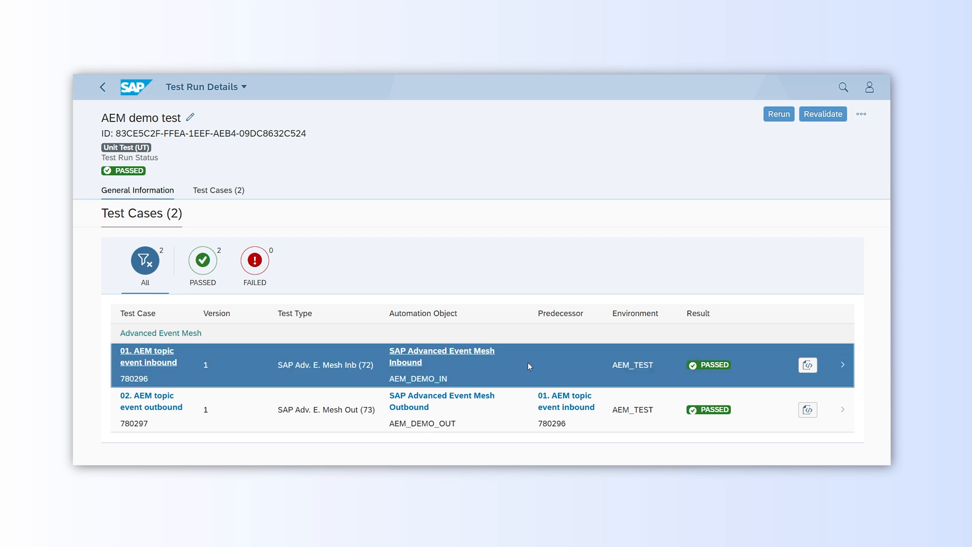
View '01. AEM topic event inbound' execution log showing the post to testABC/test123.
{"action": "left_click", "coordinate": [148, 357]}
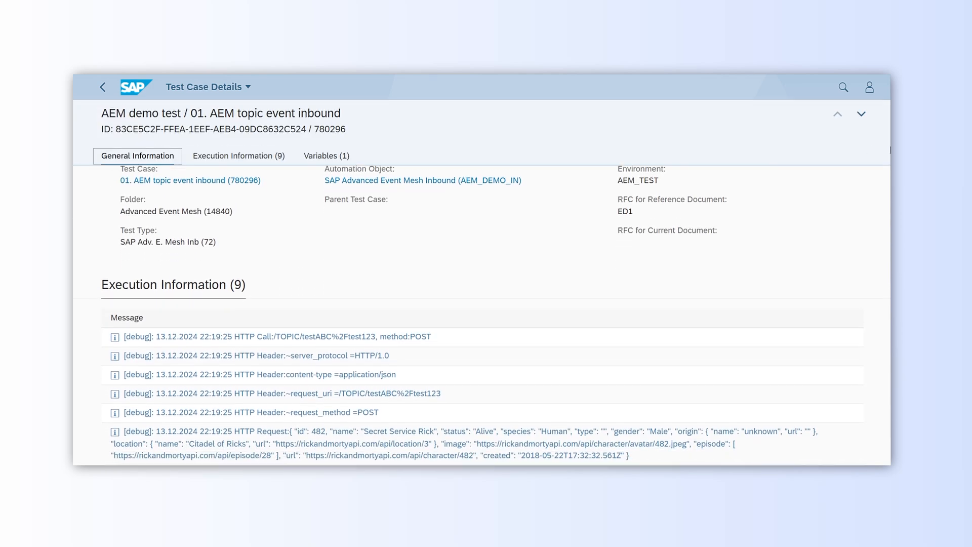
{"action": "left_click", "coordinate": [238, 156]}
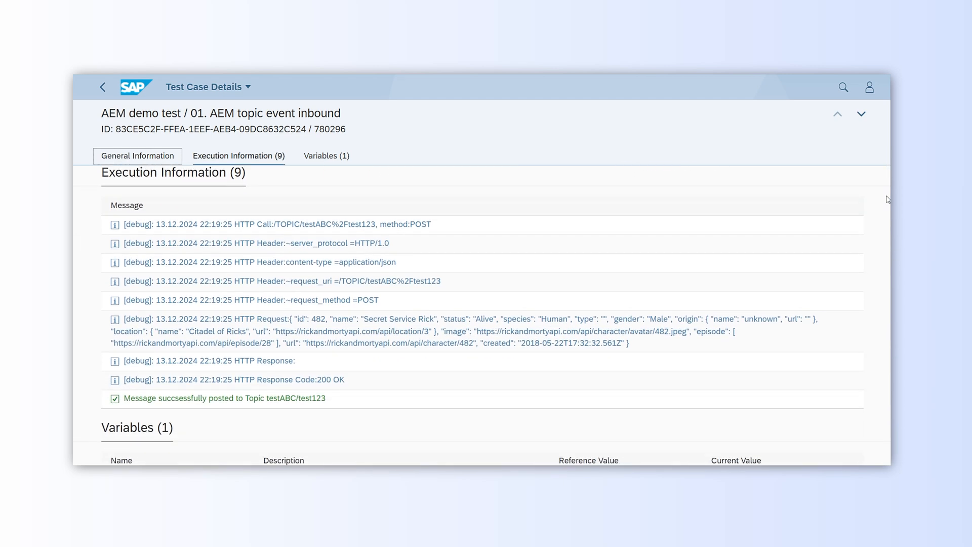
{"action": "double_click", "coordinate": [302, 398]}
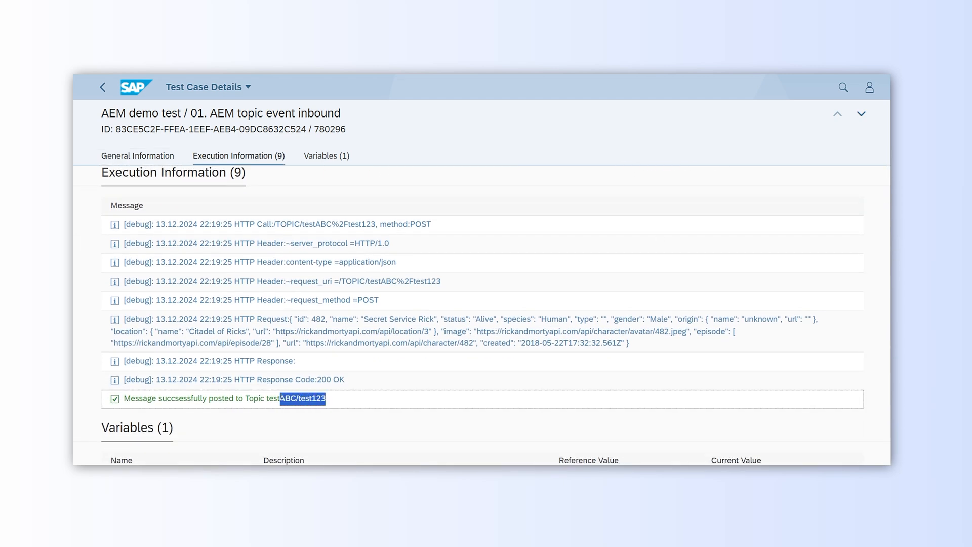
{"action": "left_click", "coordinate": [381, 407]}
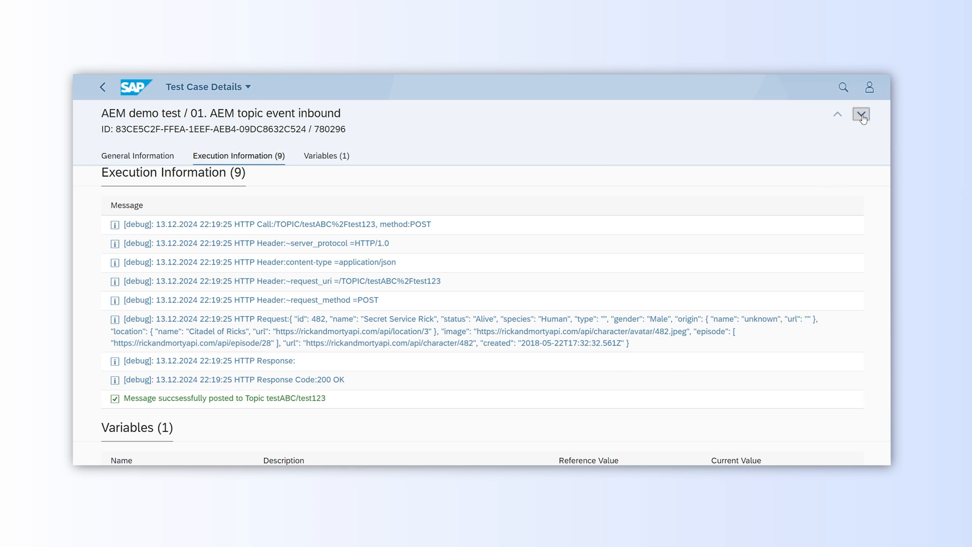
Check the outbound case's passed message comparison, then view the run's 100% summary.
{"action": "left_click", "coordinate": [861, 114]}
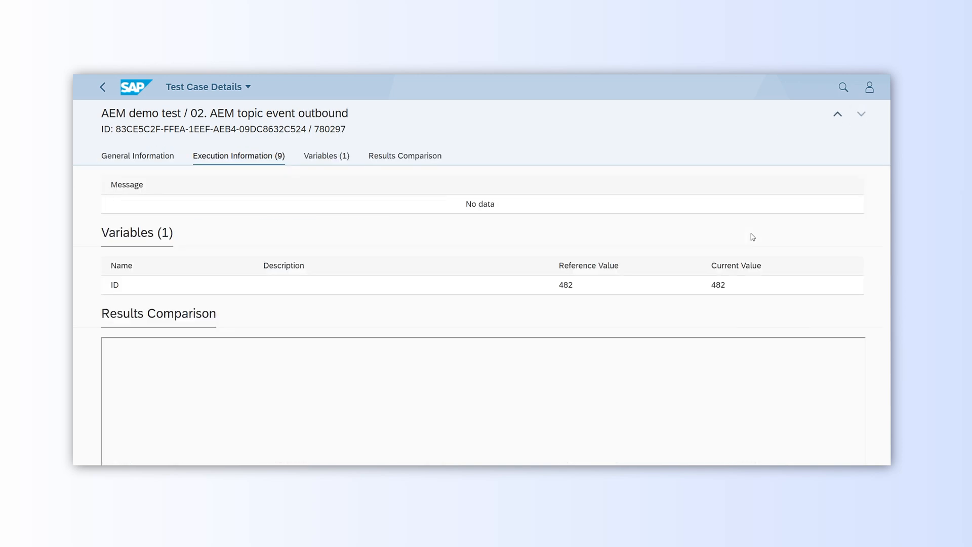
{"action": "left_click", "coordinate": [137, 156]}
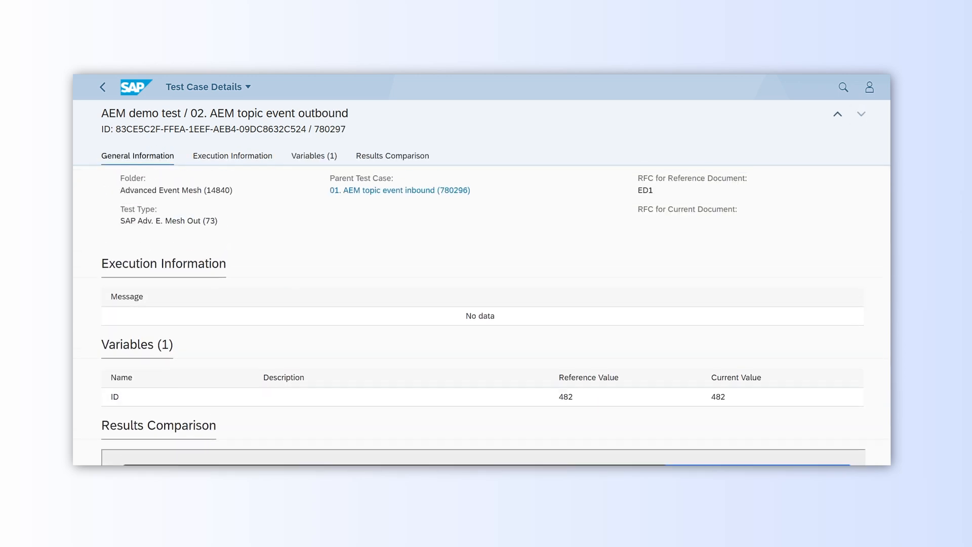
{"action": "scroll", "scroll_direction": "down", "scroll_amount": 3}
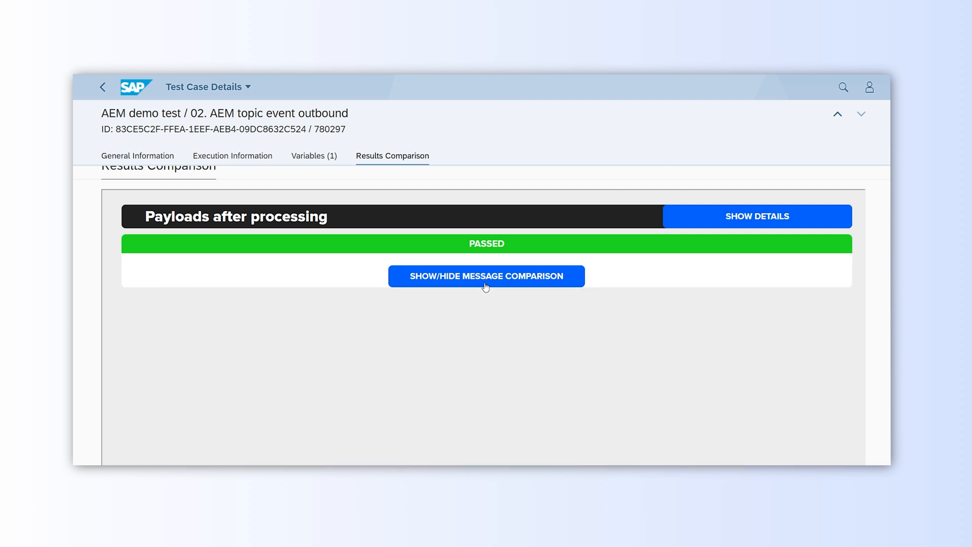
{"action": "left_click", "coordinate": [233, 156]}
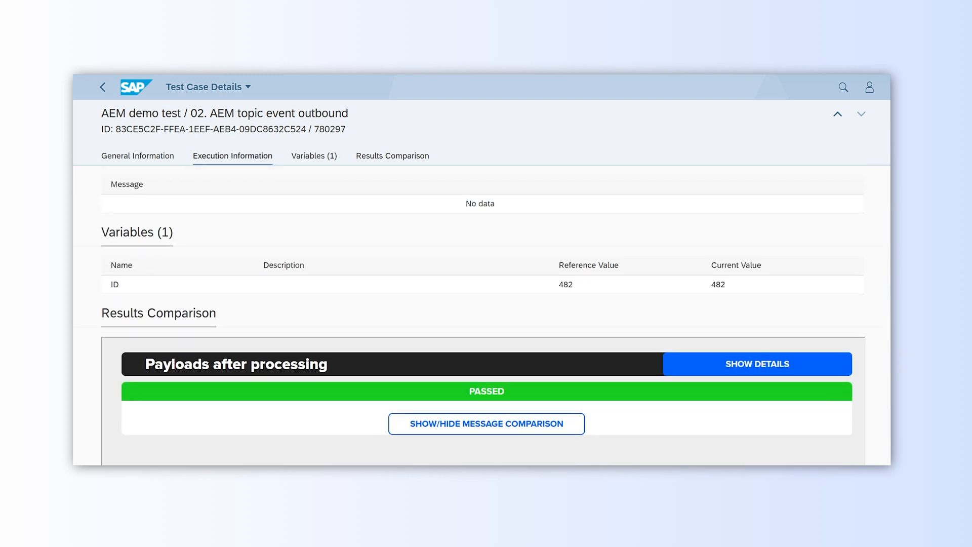
{"action": "left_click", "coordinate": [137, 155]}
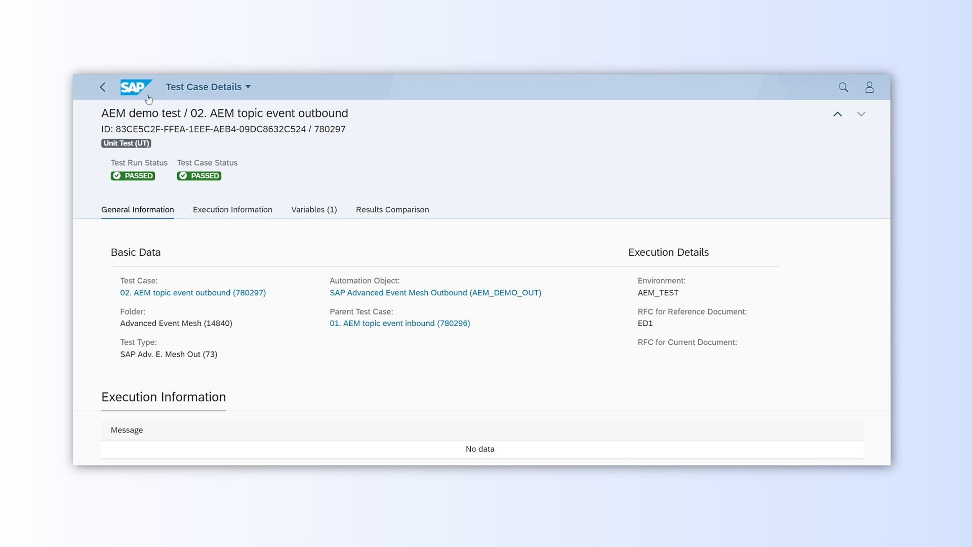
{"action": "left_click", "coordinate": [102, 87]}
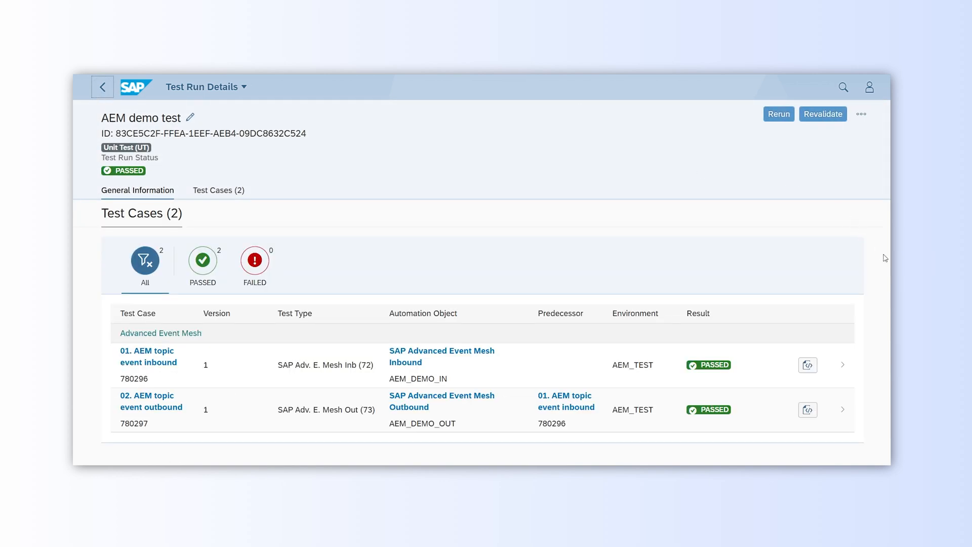
{"action": "left_click", "coordinate": [138, 190]}
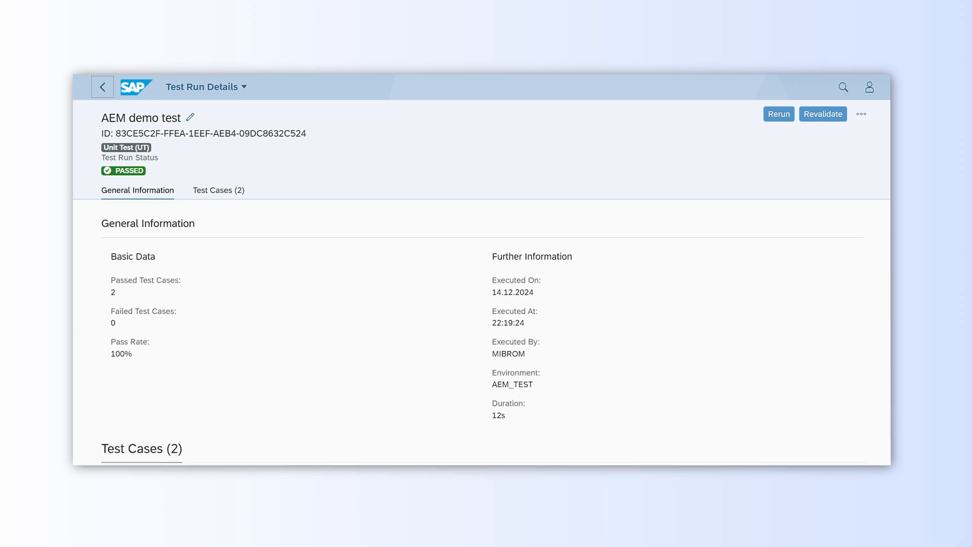